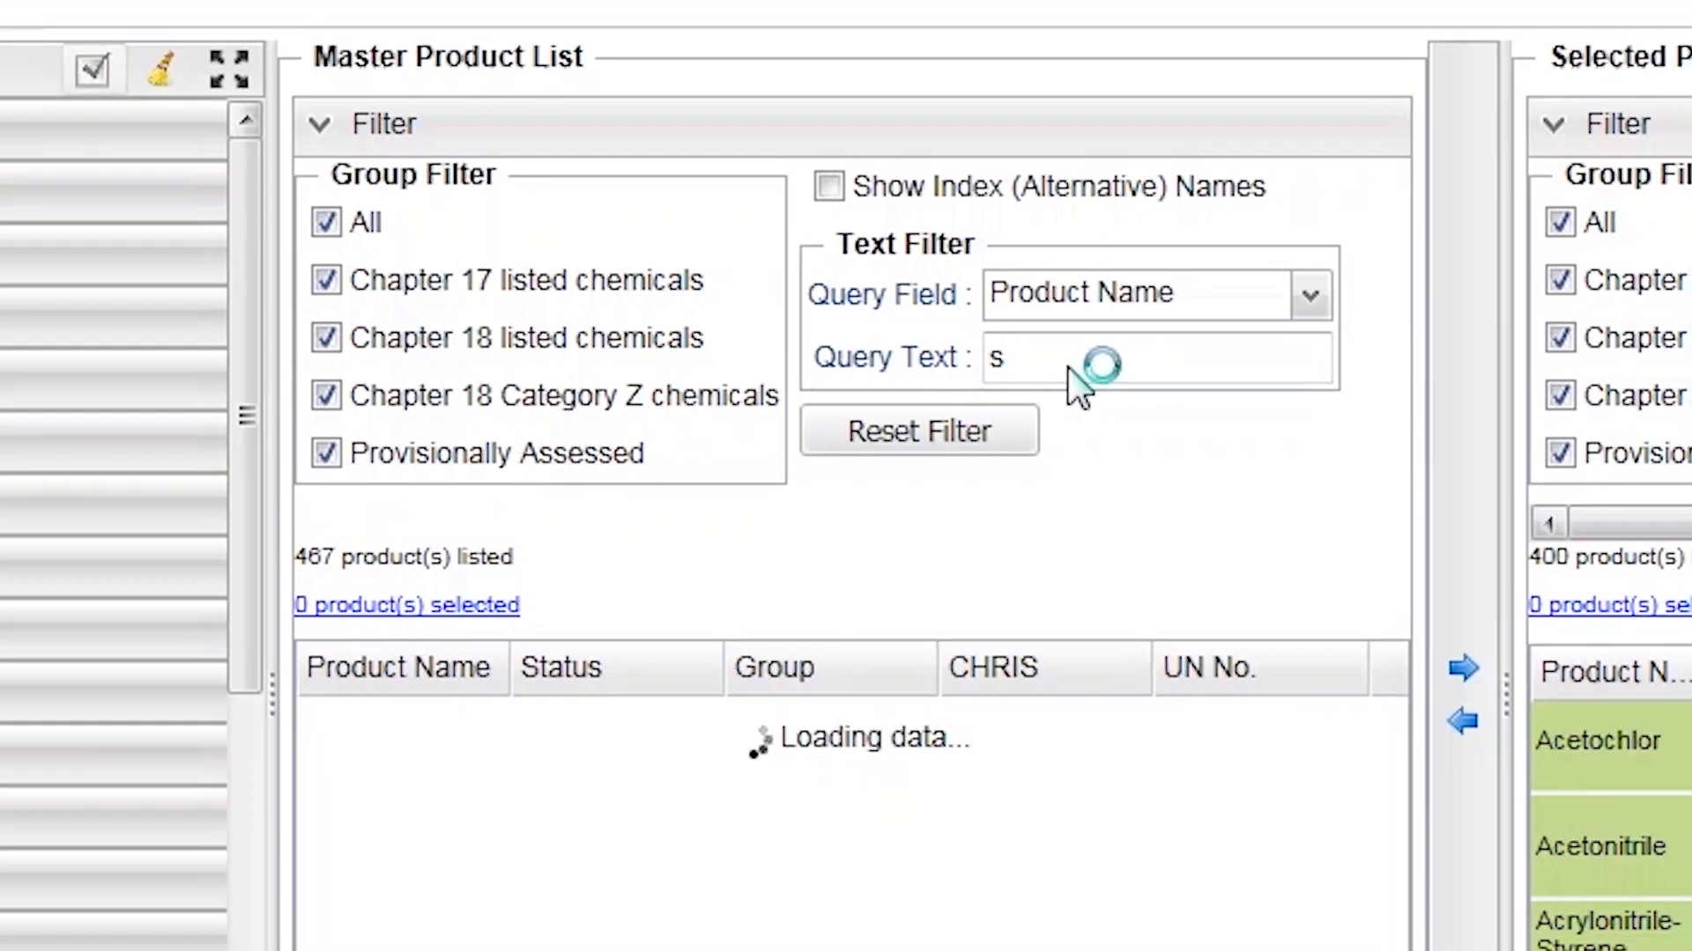
Complete the Product Name query as 'sulph' to narrow the list to 29 products
text(ulph)
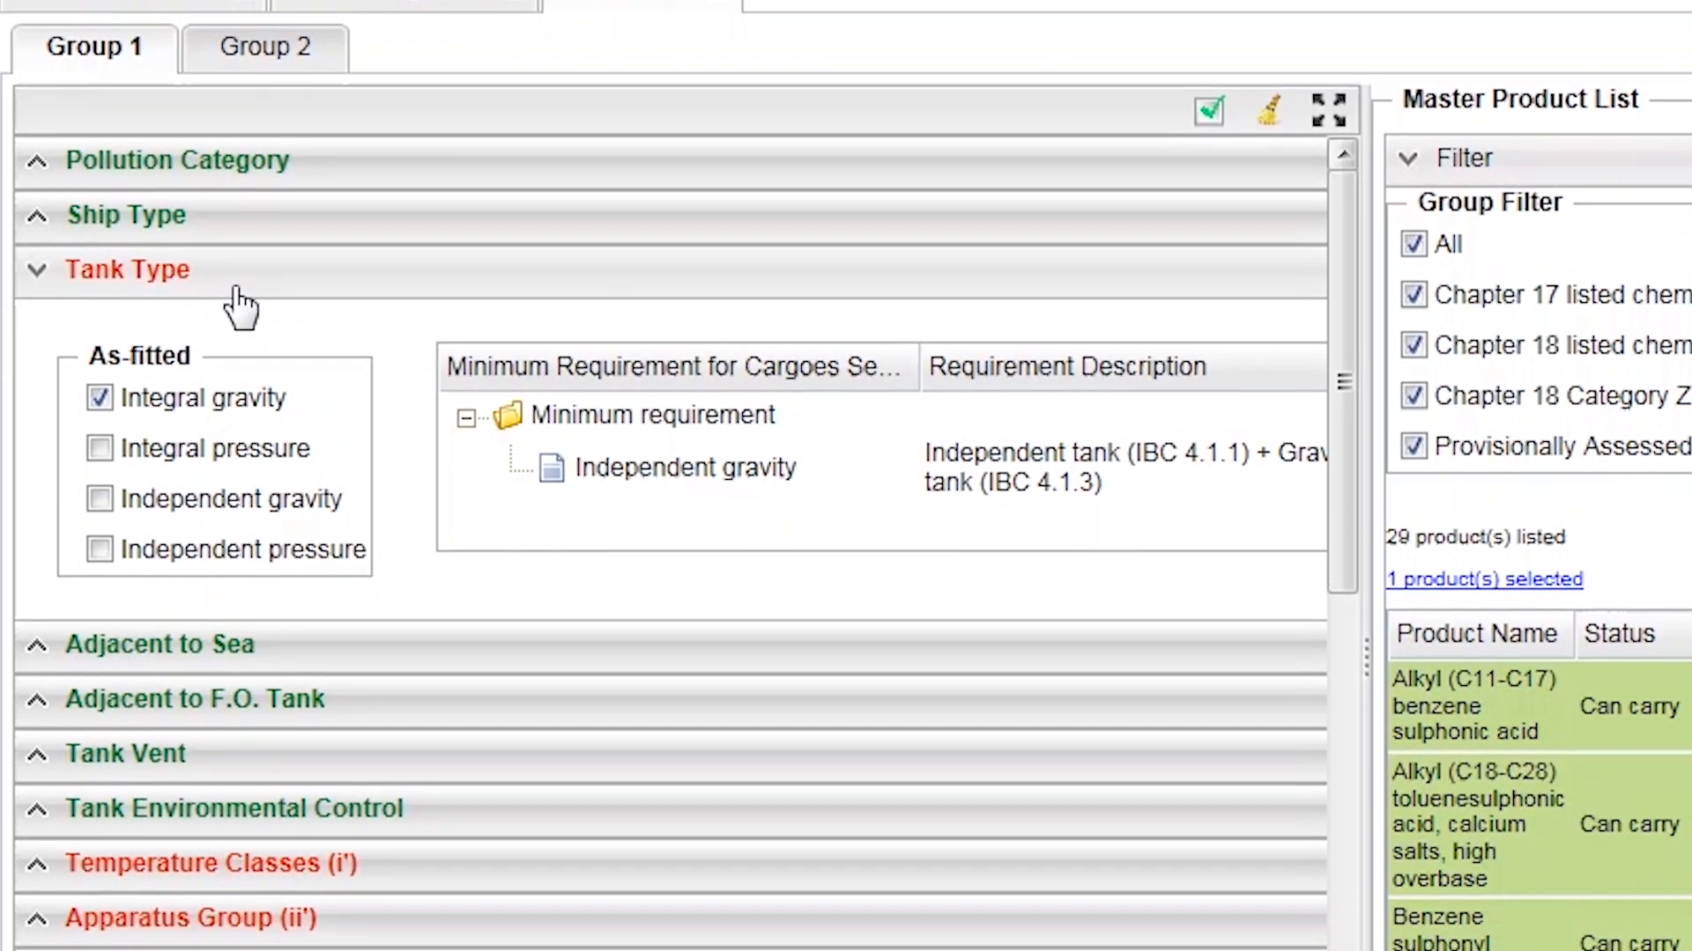
Scroll through Group 1's Tank Type requirement sections
scroll(down, 3)
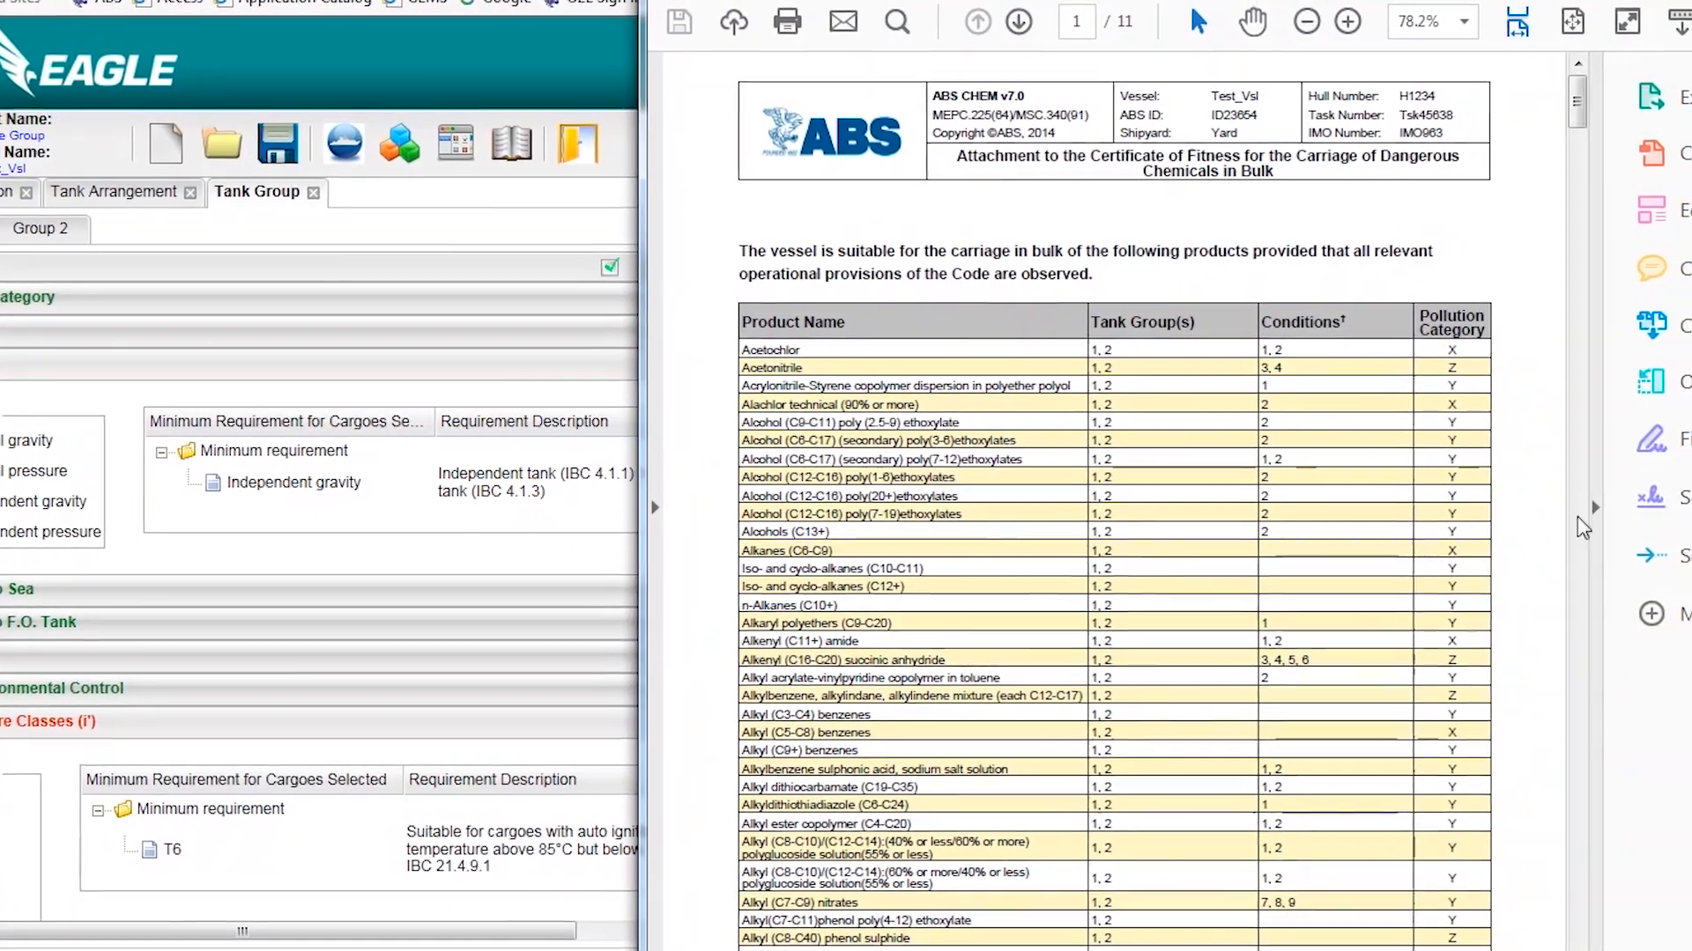
Enlarge the Certificate of Fitness PDF to read the product table
click(1346, 21)
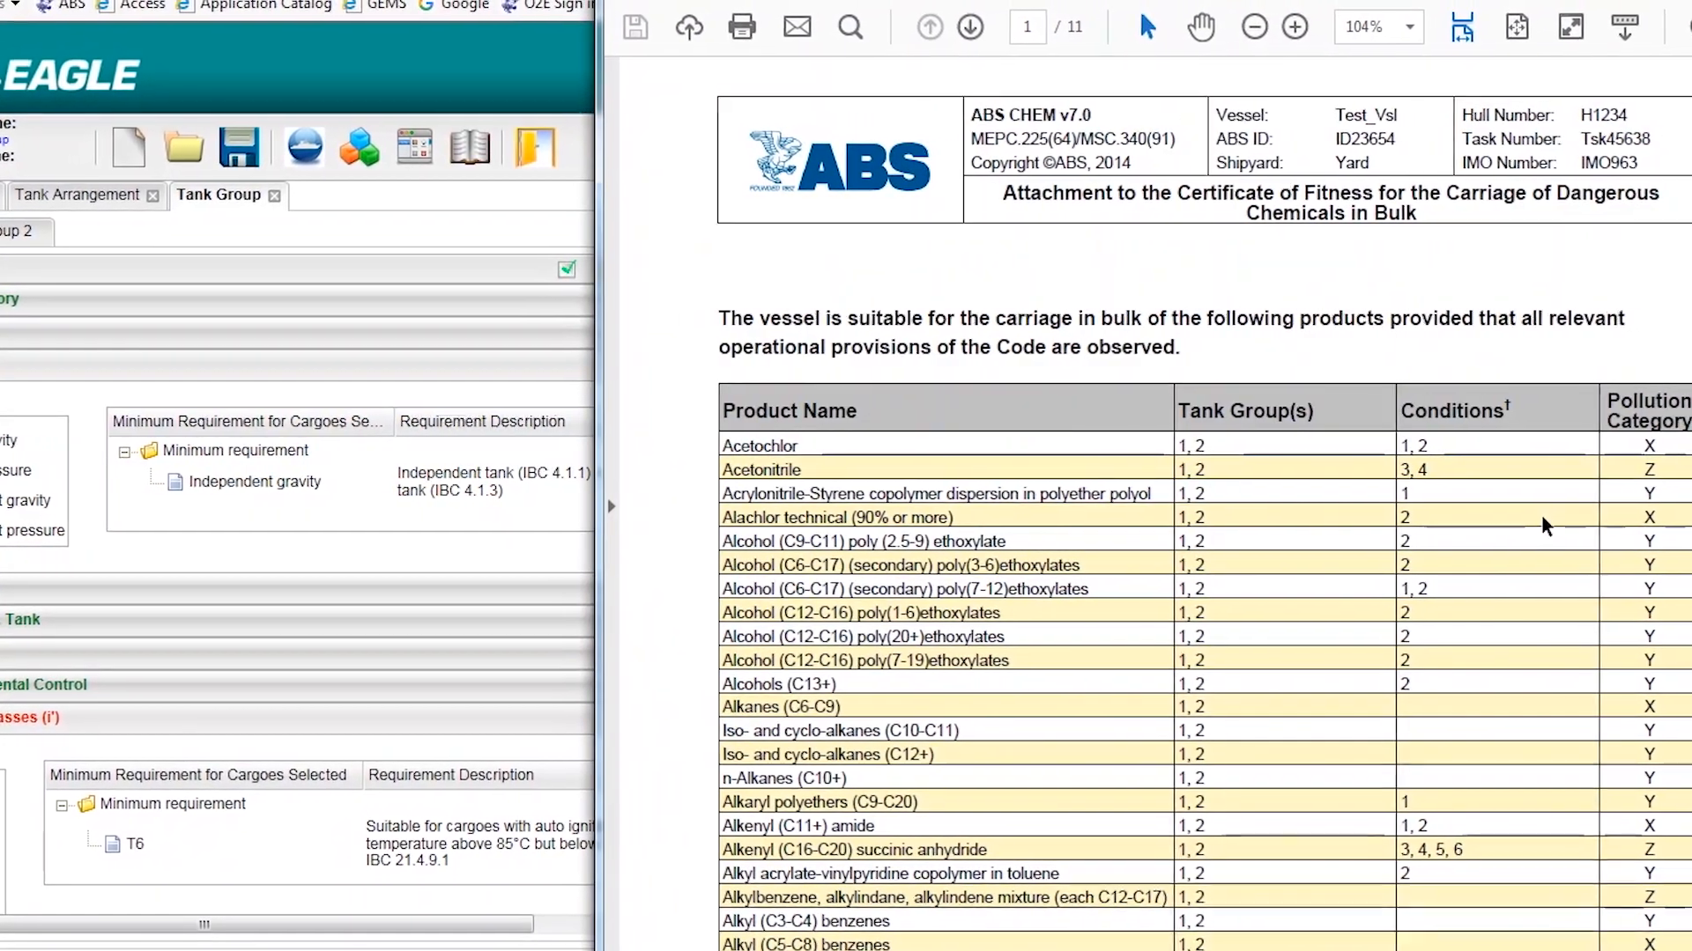